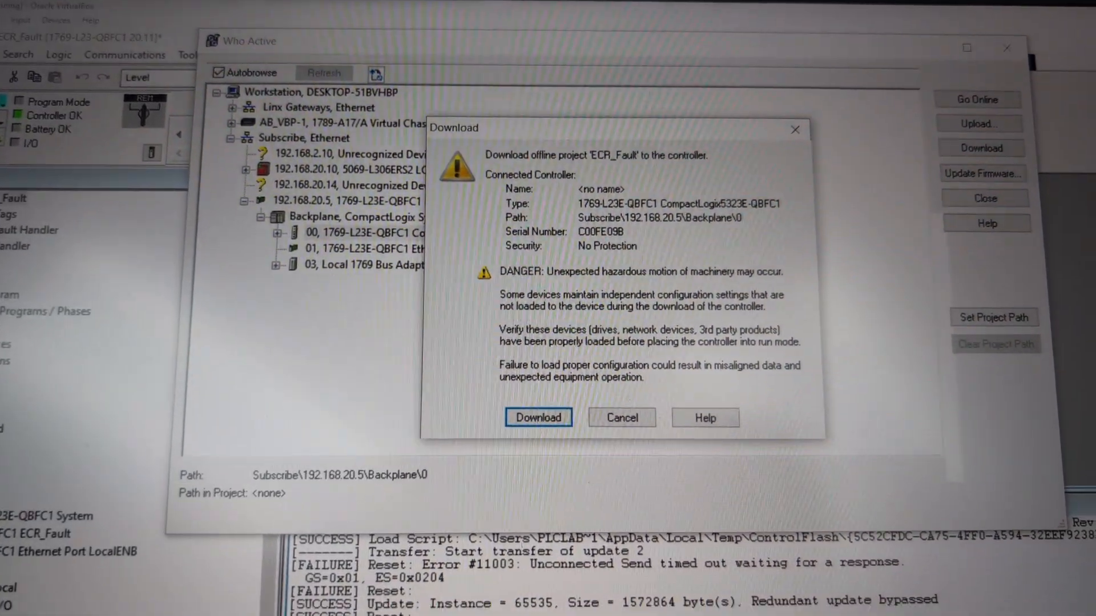
Step: Download the offline ECR_Fault project to the CompactLogix controller and go online
{"action": "left_click", "coordinate": [538, 418]}
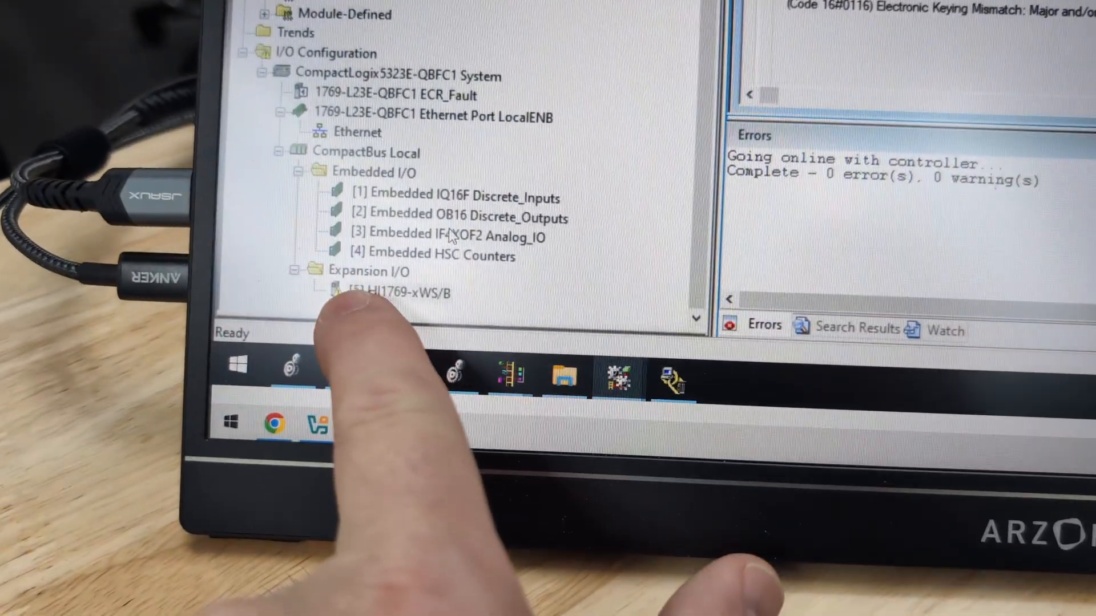
Step: View the HI1769-xWS module's Connection fault showing an electronic keying mismatch
{"action": "double_click", "coordinate": [405, 292]}
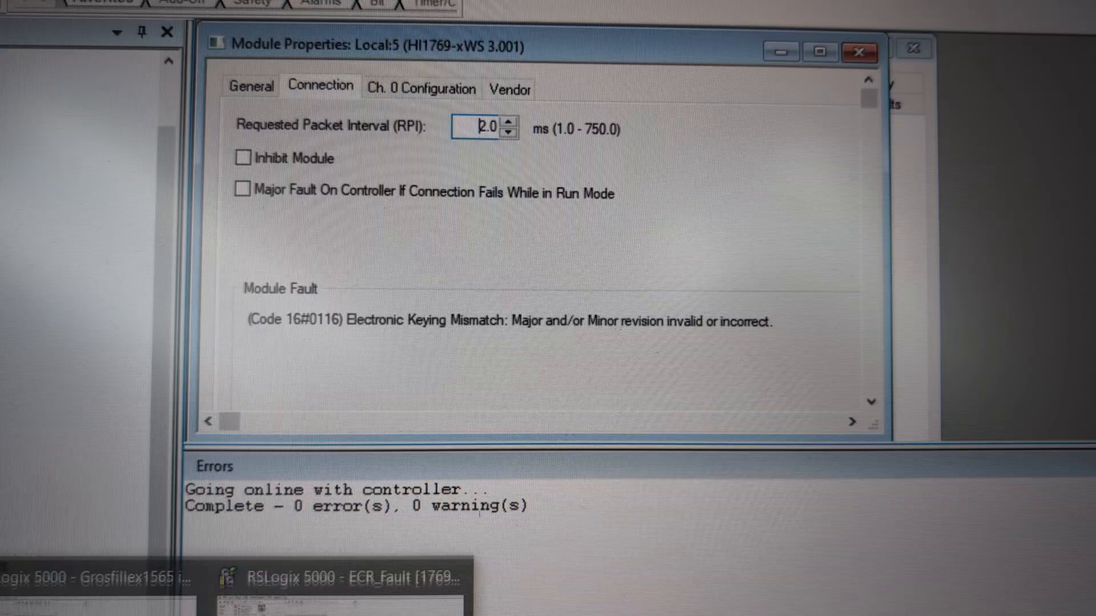
{"action": "left_click", "coordinate": [860, 51]}
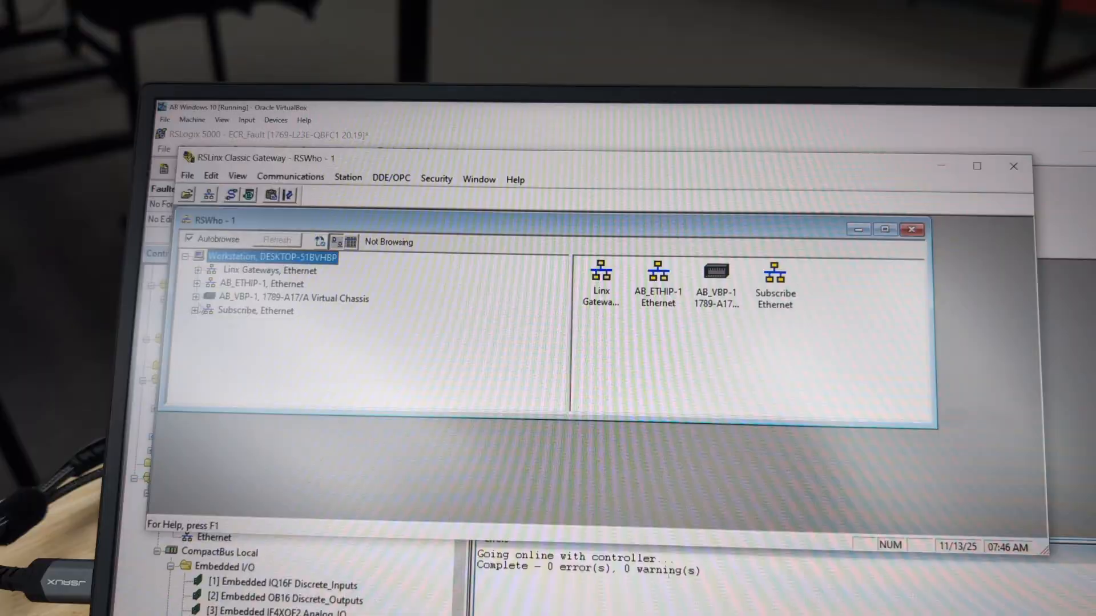
Step: Expand Subscribe > 192.168.20.5 > Backplane > 1769 Bus to list the slot modules
{"action": "left_click", "coordinate": [197, 310]}
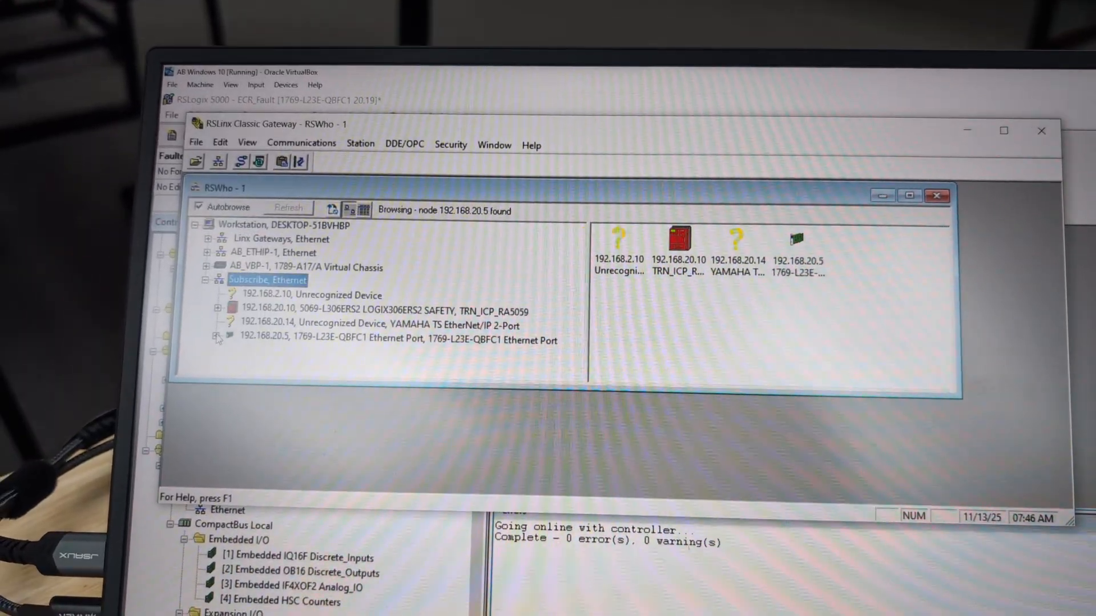
{"action": "left_click", "coordinate": [216, 340]}
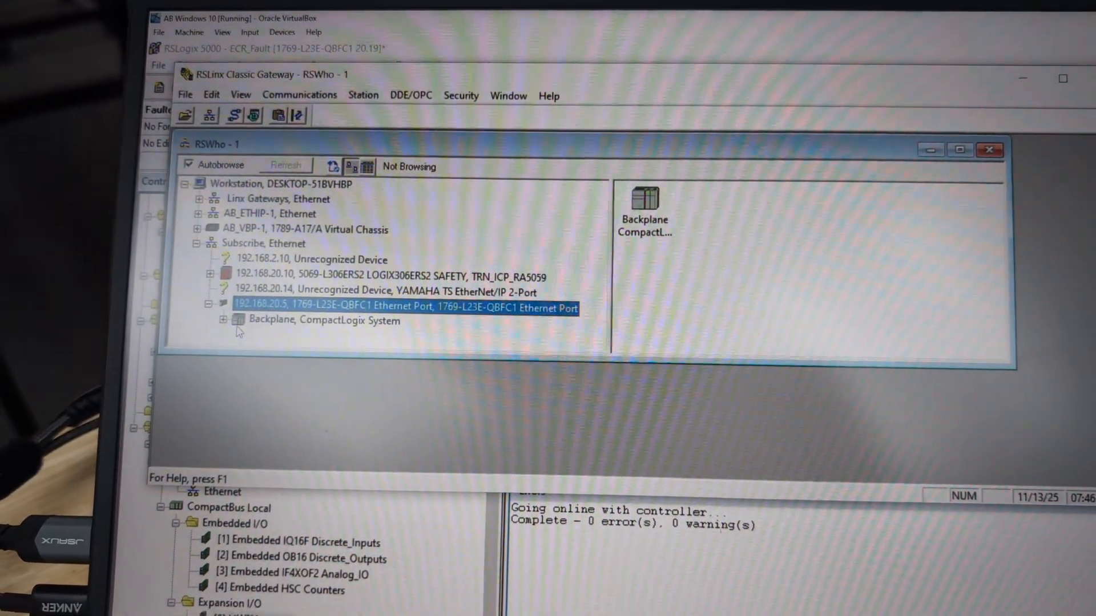
{"action": "left_click", "coordinate": [223, 319]}
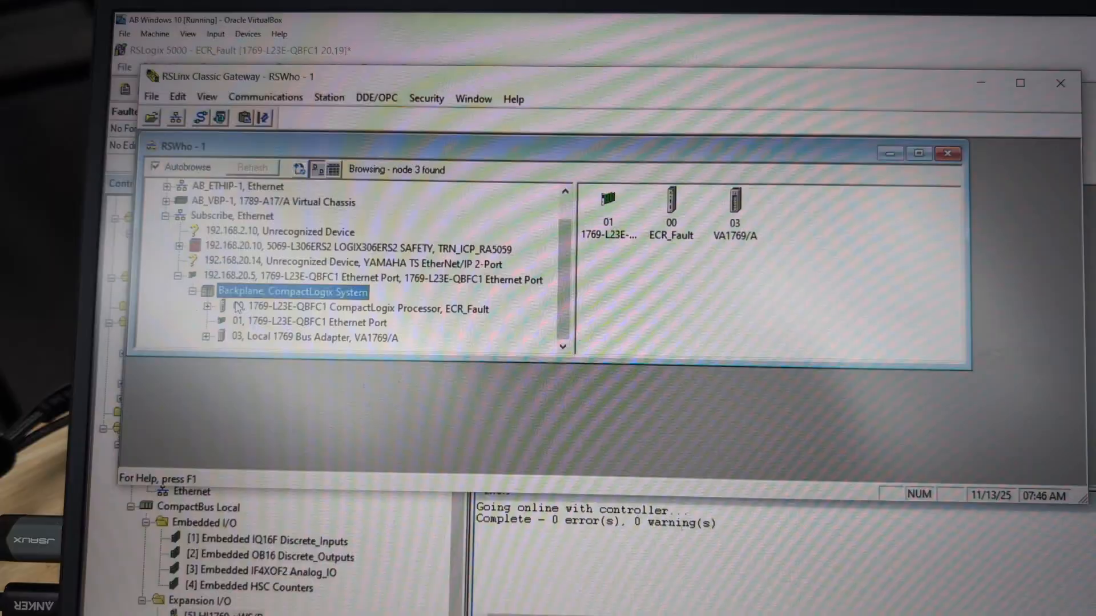
{"action": "right_click", "coordinate": [293, 329]}
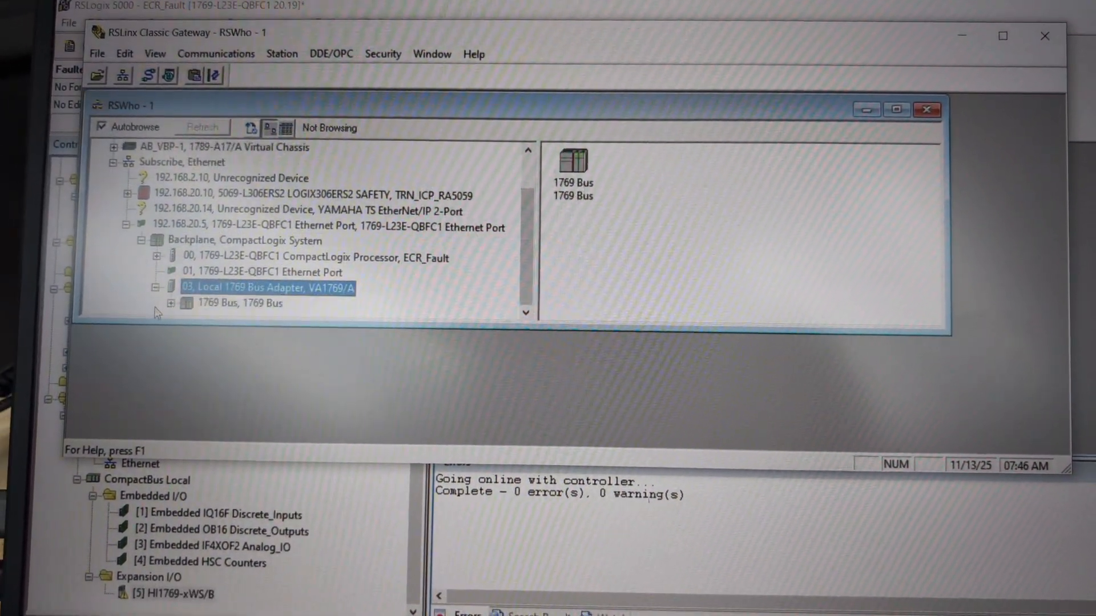
{"action": "left_click", "coordinate": [171, 303]}
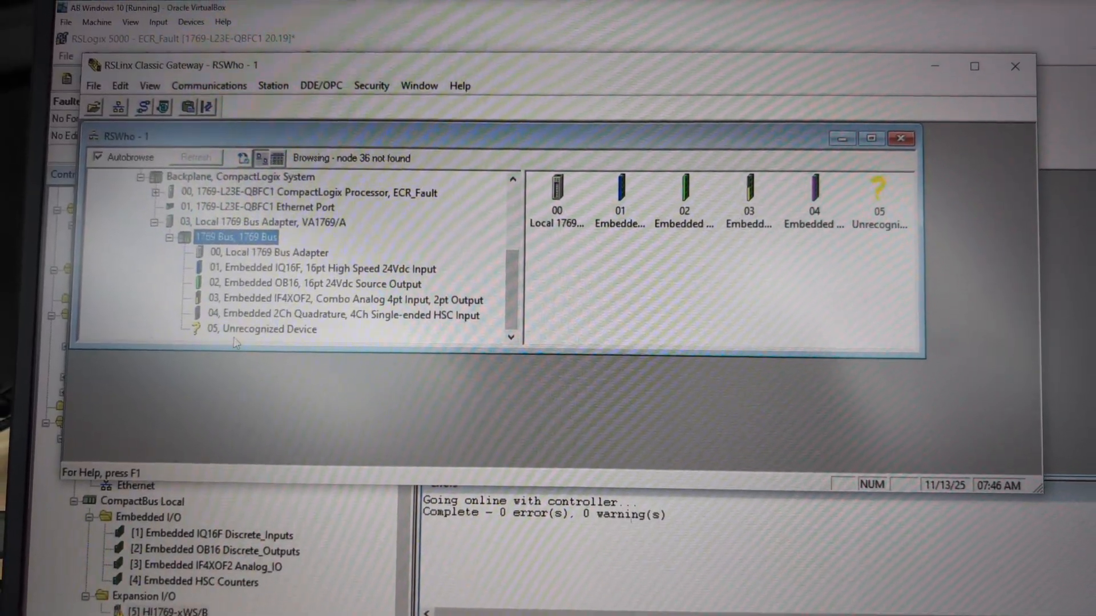
Step: Read the slot 5 unrecognized device's properties, revision 2.006, and close them
{"action": "right_click", "coordinate": [262, 329]}
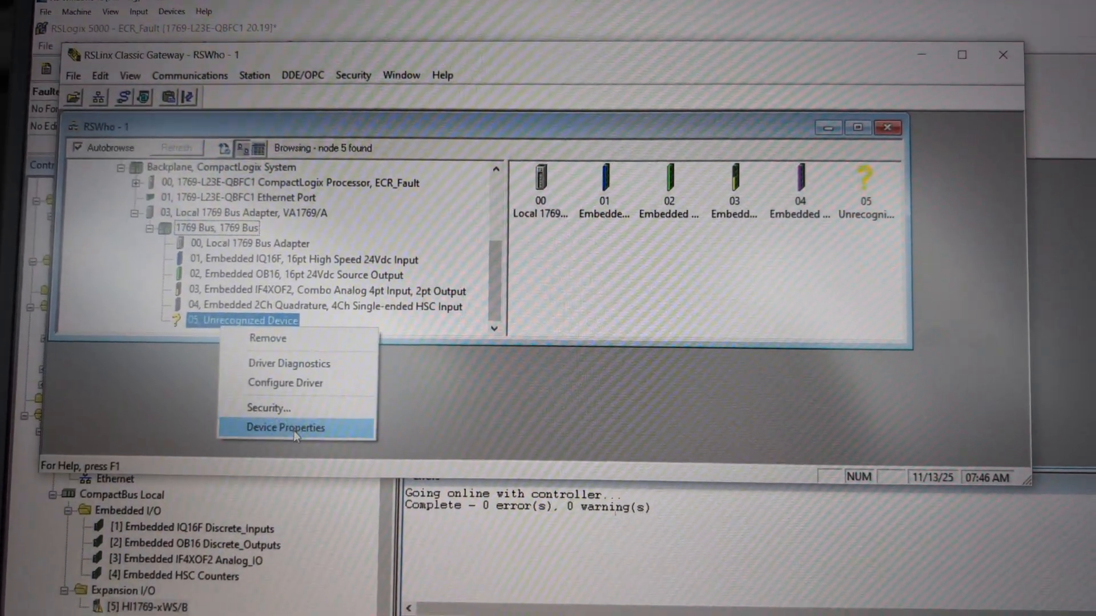
{"action": "left_click", "coordinate": [286, 427]}
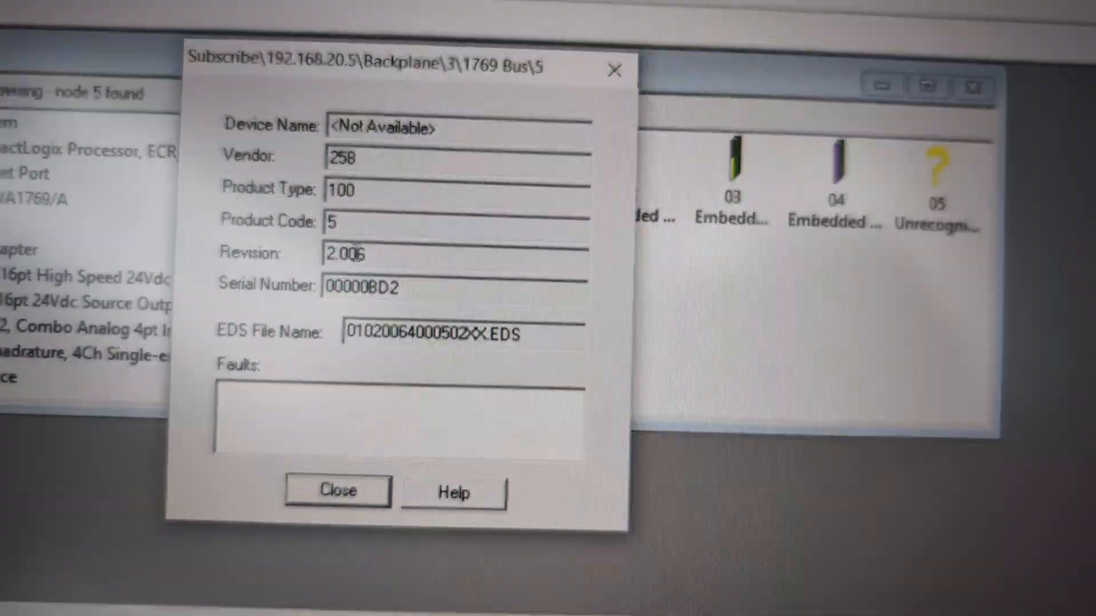
{"action": "left_click", "coordinate": [338, 489]}
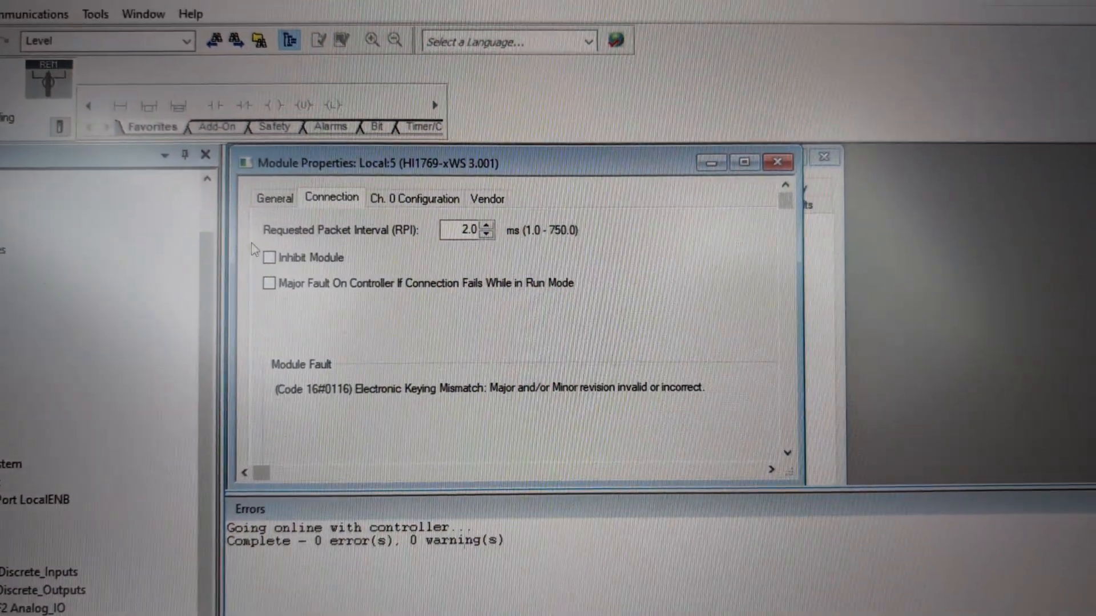
Step: Show the module's General settings and take the project offline
{"action": "left_click", "coordinate": [273, 198]}
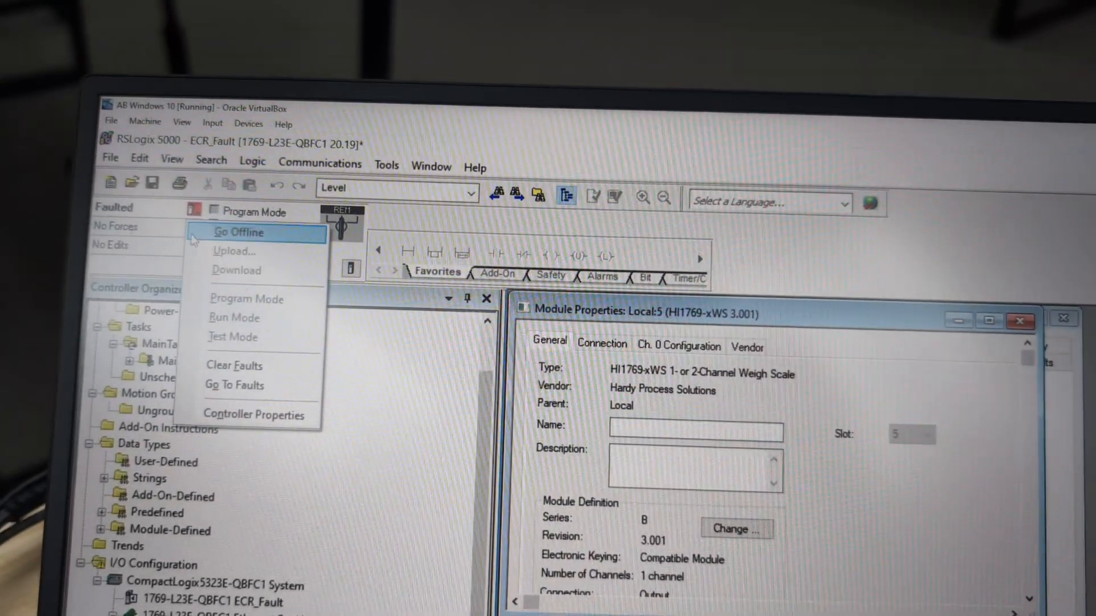
{"action": "left_click", "coordinate": [239, 232]}
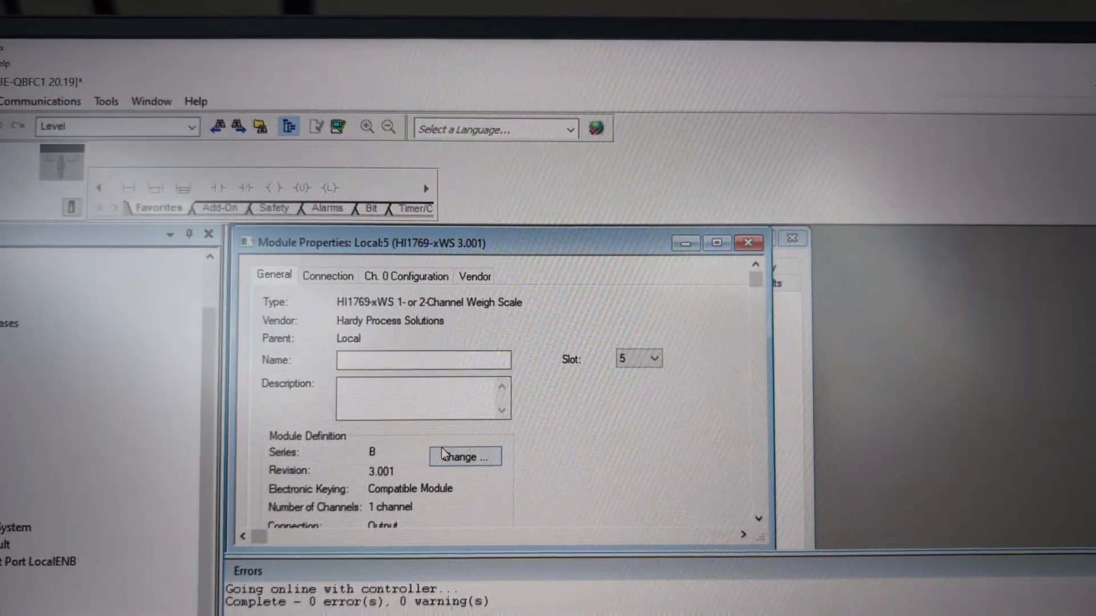
Step: Change the HI1769-xWS module definition to major revision 2 and confirm it
{"action": "left_click", "coordinate": [465, 457]}
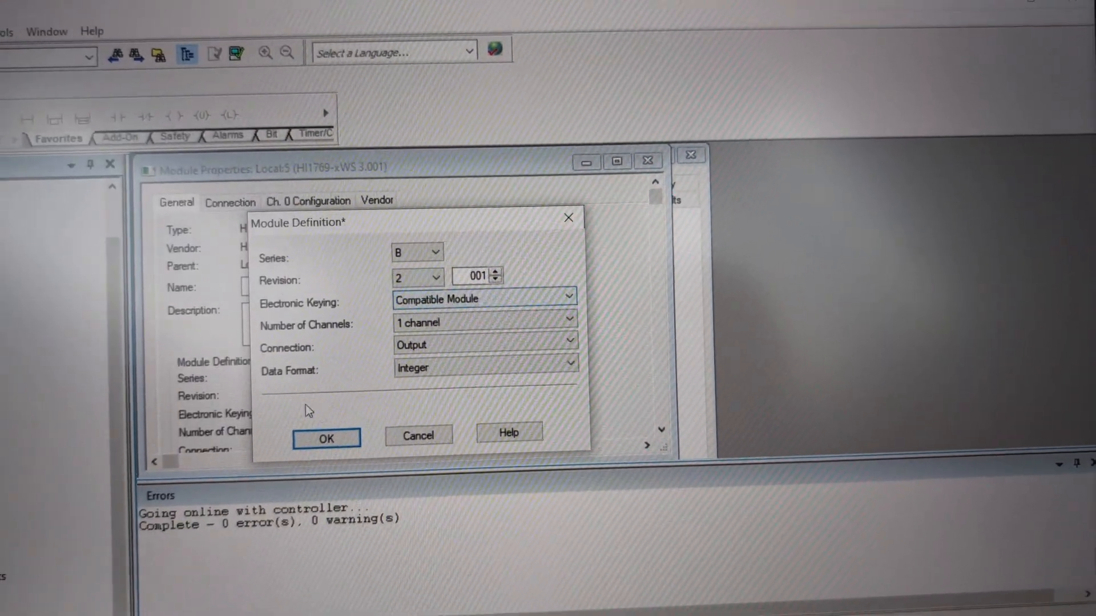
{"action": "left_click", "coordinate": [325, 438]}
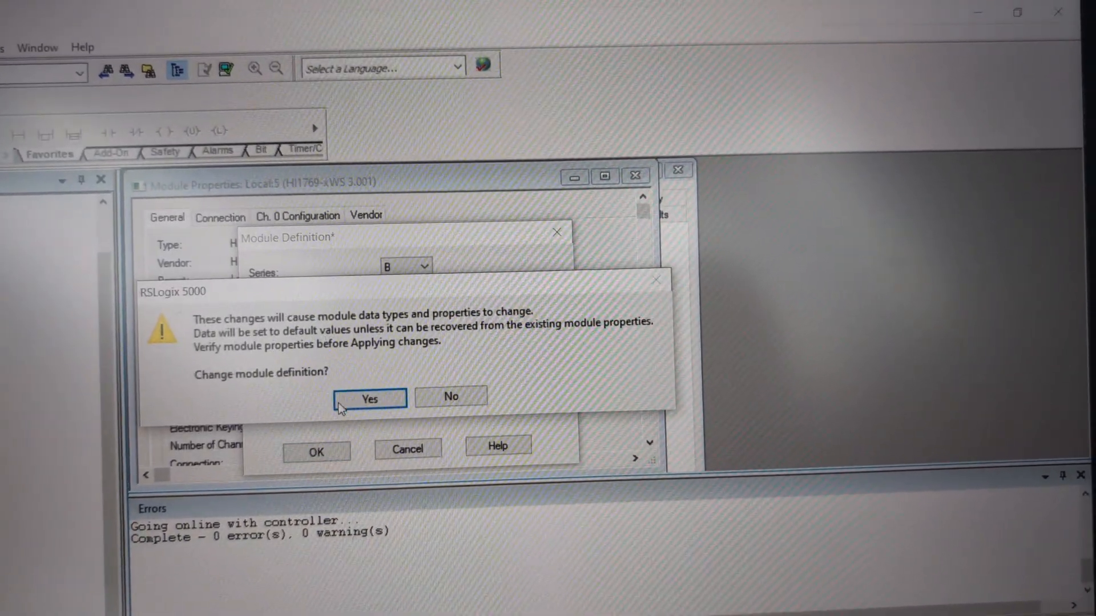
{"action": "left_click", "coordinate": [369, 398]}
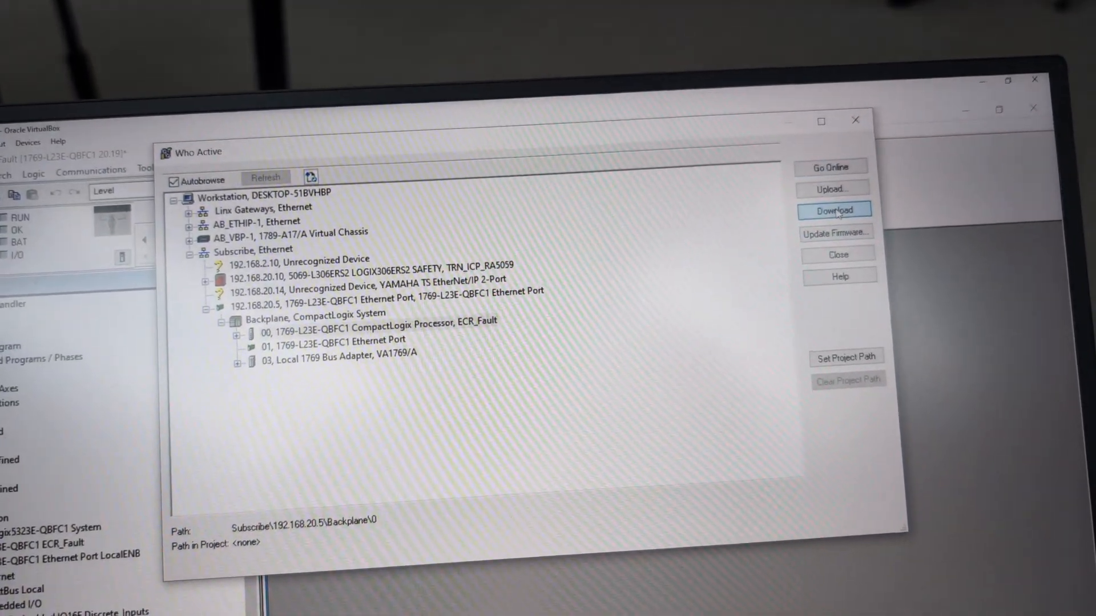
{"action": "left_click", "coordinate": [833, 210]}
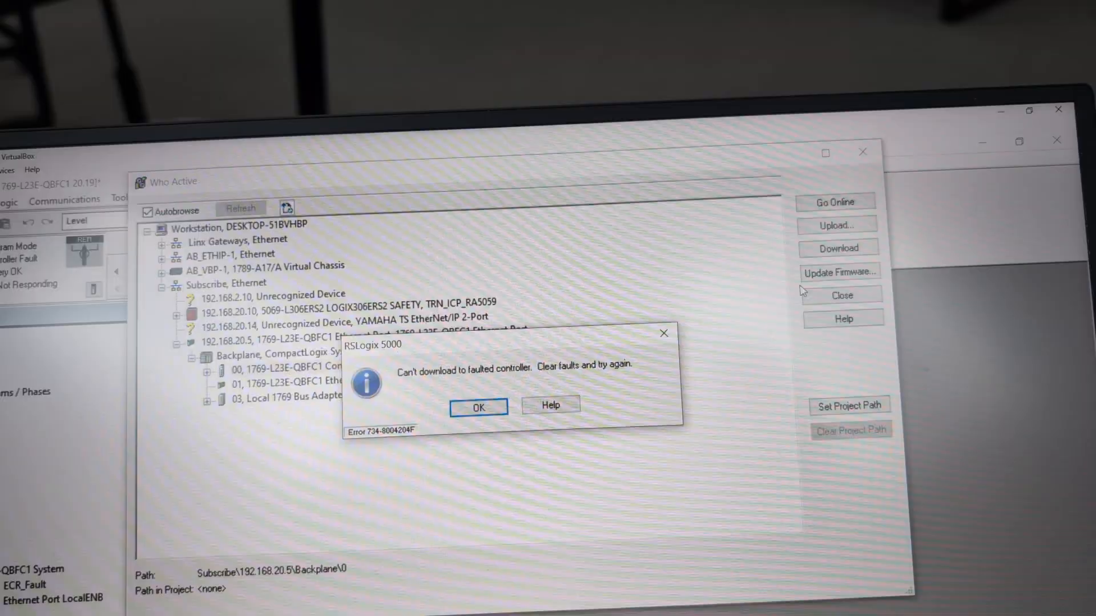
{"action": "left_click", "coordinate": [478, 406]}
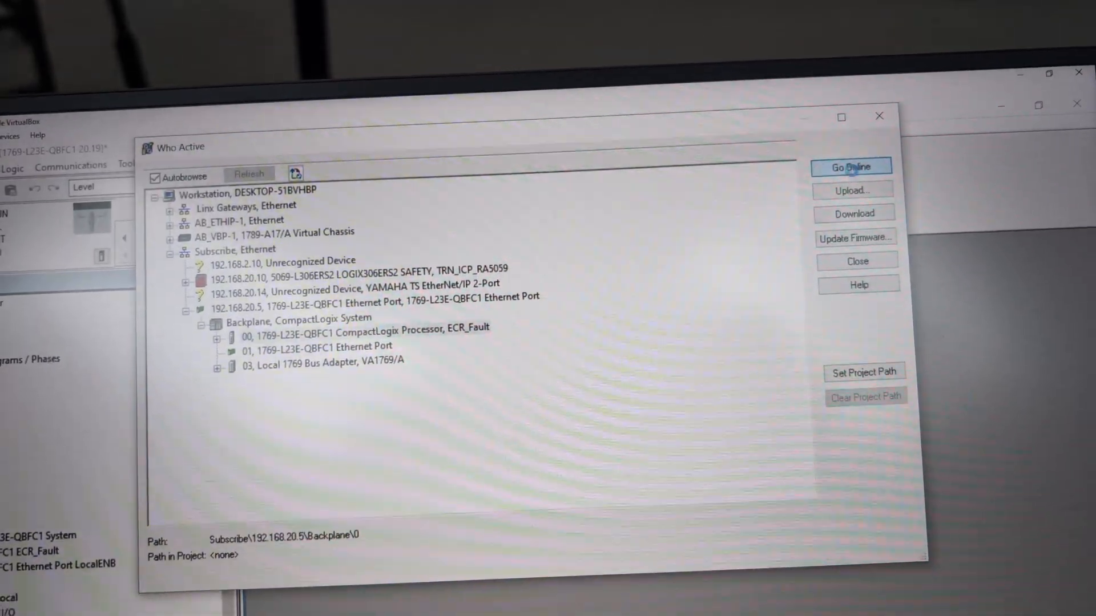
Step: Go online and clear the controller's major I/O fault from the Major Faults tab
{"action": "left_click", "coordinate": [850, 167]}
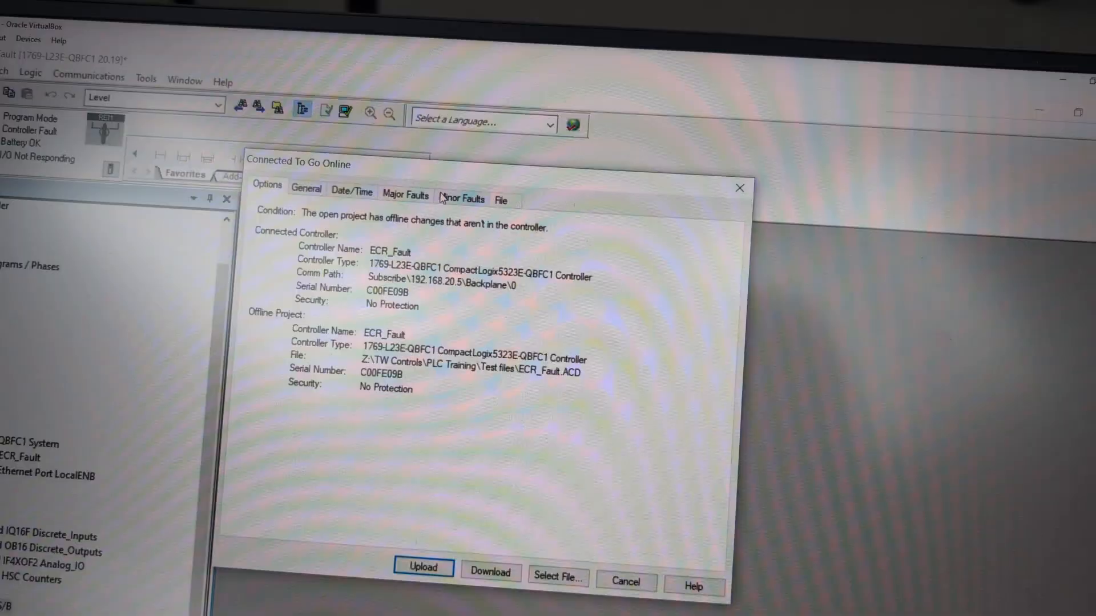
{"action": "left_click", "coordinate": [372, 169]}
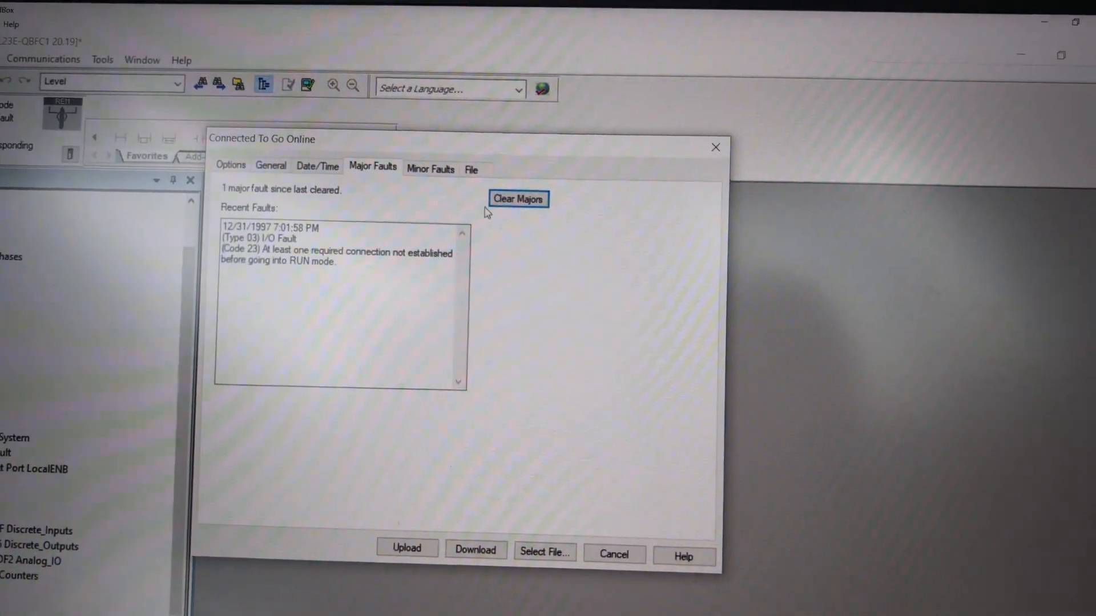
{"action": "left_click", "coordinate": [518, 198]}
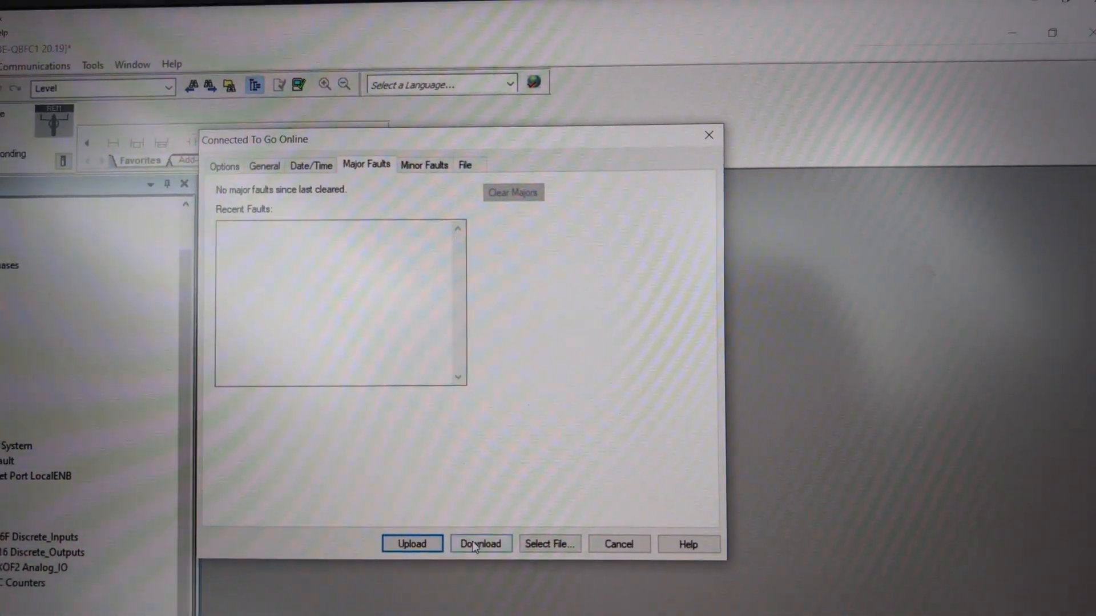
Step: Download the corrected project and switch the controller to Remote Run
{"action": "left_click", "coordinate": [480, 543]}
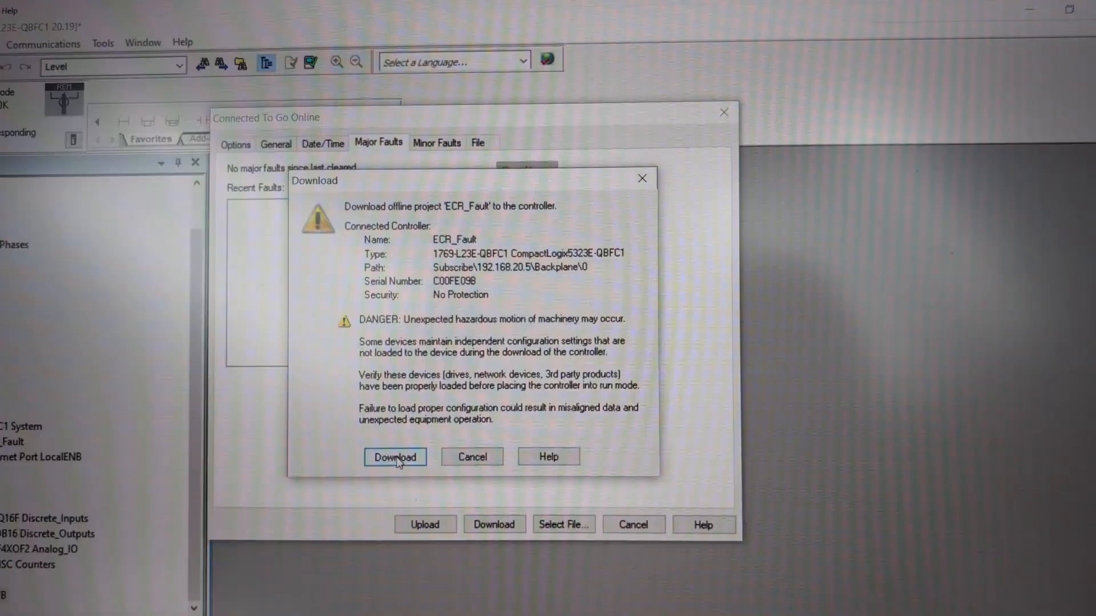
{"action": "left_click", "coordinate": [395, 456]}
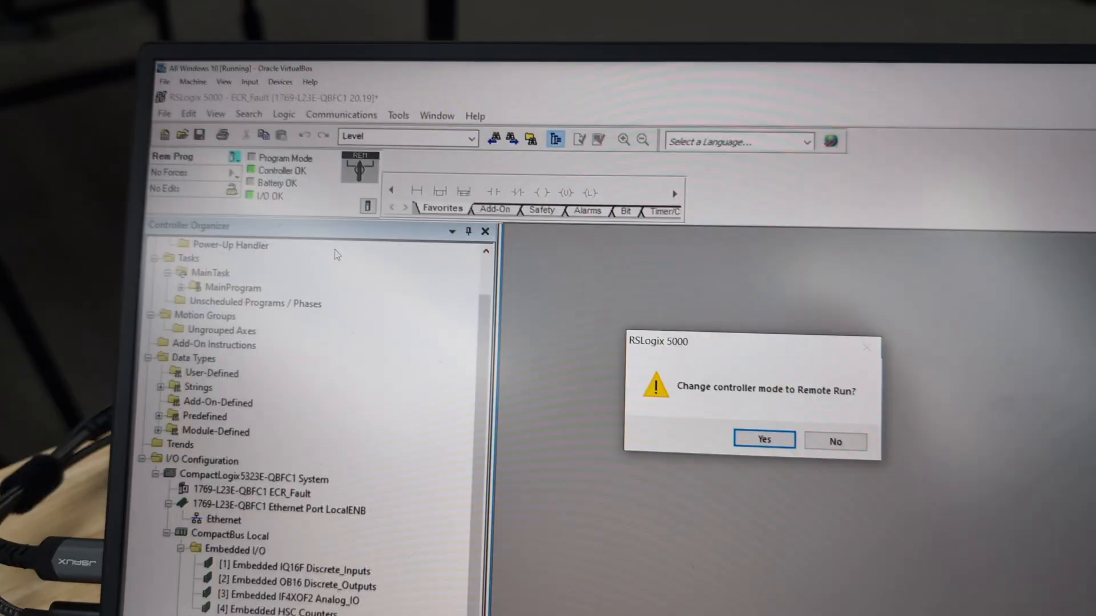
{"action": "left_click", "coordinate": [763, 440]}
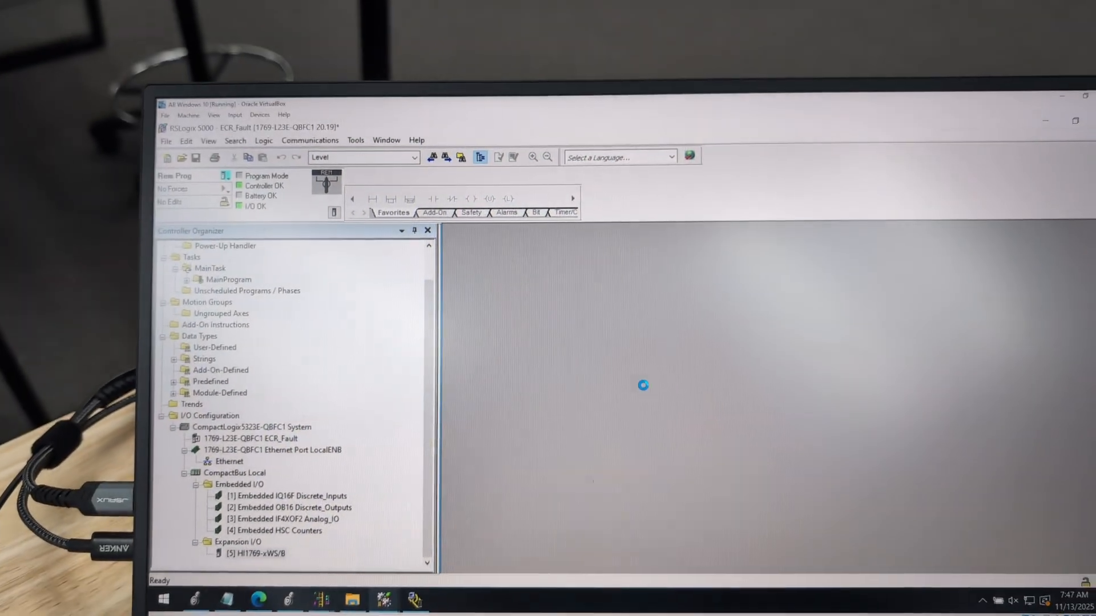